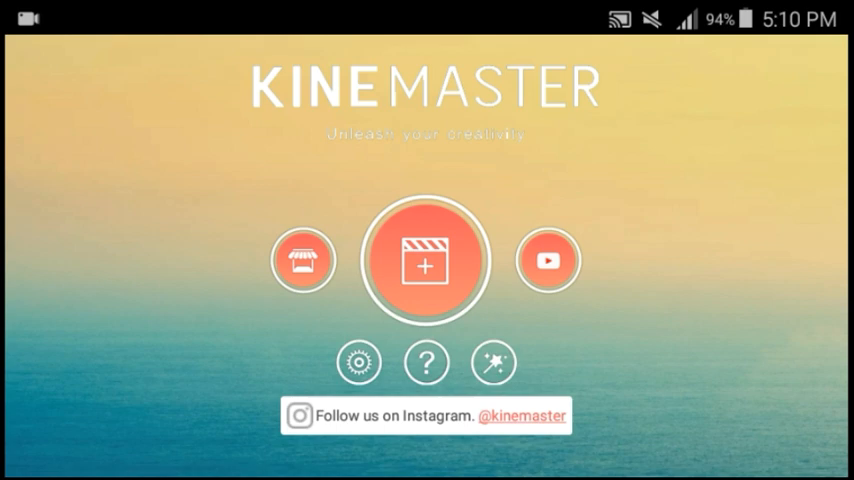
Step: Create a new project and add the roughly 42-second phone clip to the timeline
left_click(426, 260)
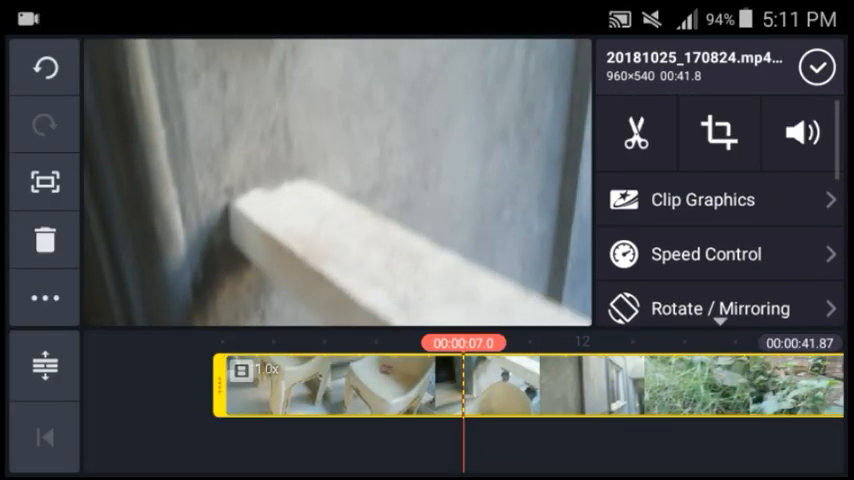
Step: Split the clip at playhead 00:07.0 and reopen the 7-second opening clip's options
left_click(636, 132)
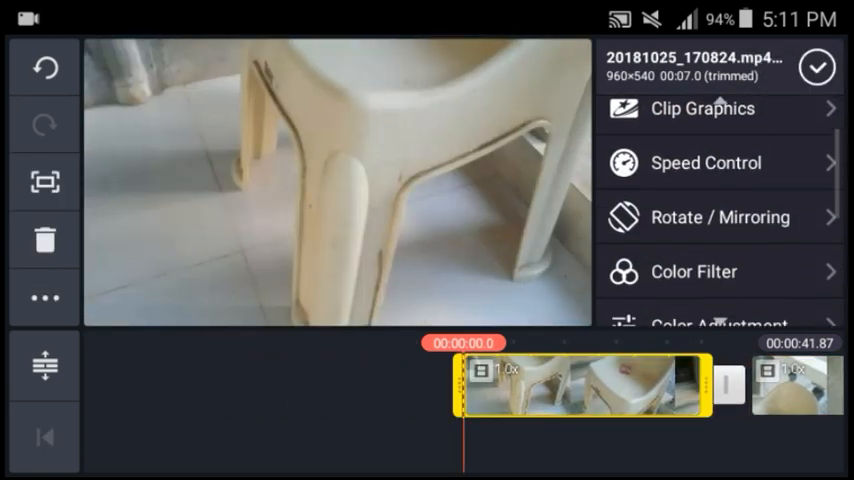
left_click(706, 162)
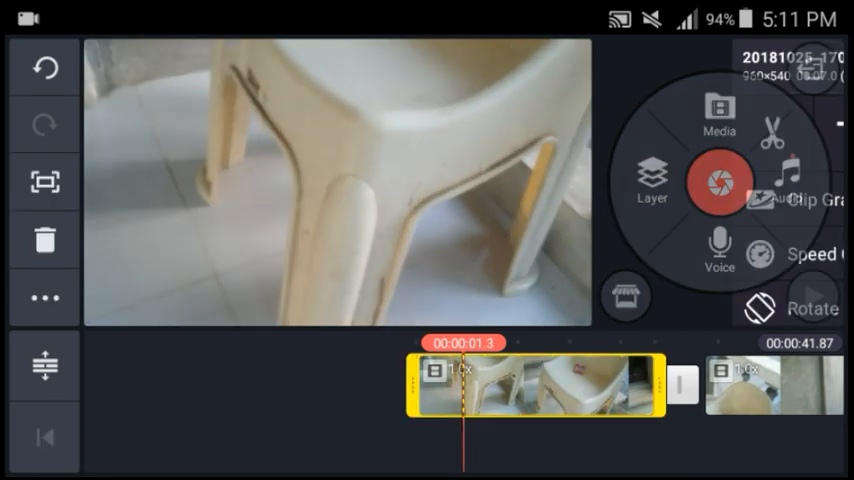
left_click(719, 183)
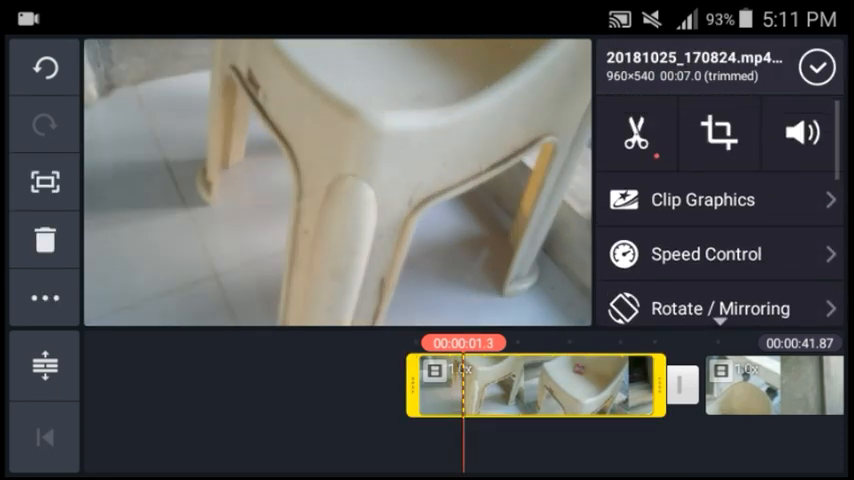
scroll("down", 3)
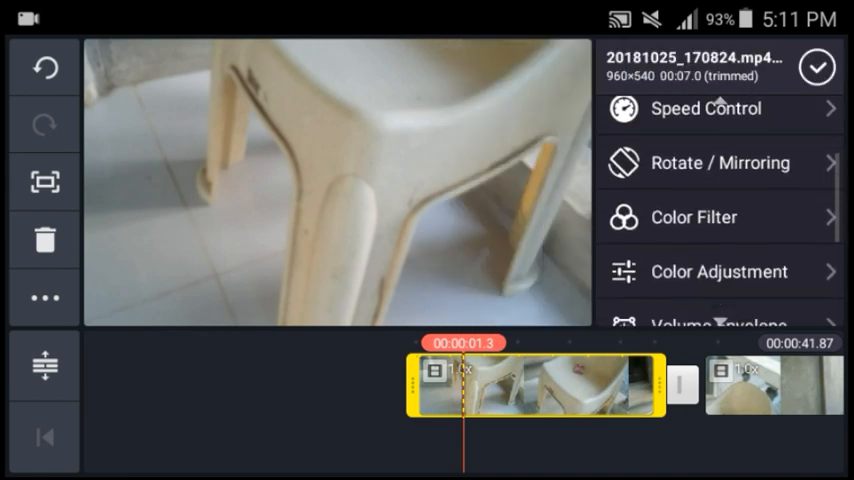
Step: Apply a warm colour filter to the chair clip and trim the project to about 33 seconds
left_click(693, 217)
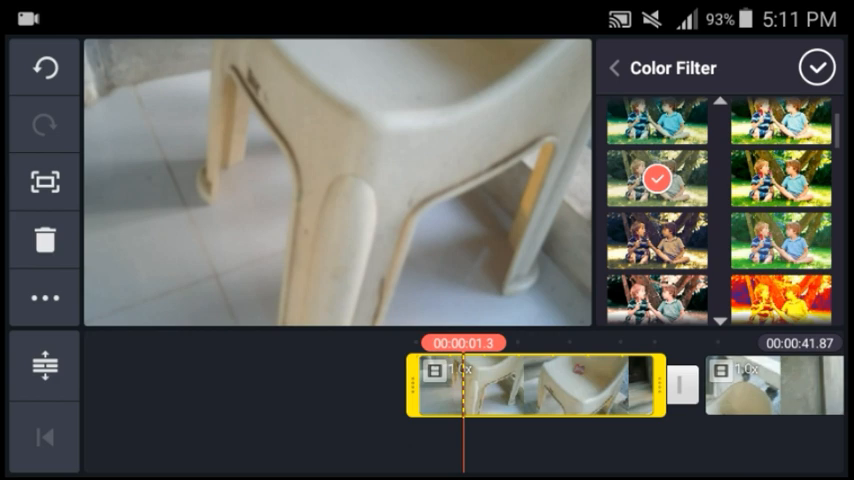
left_click(817, 67)
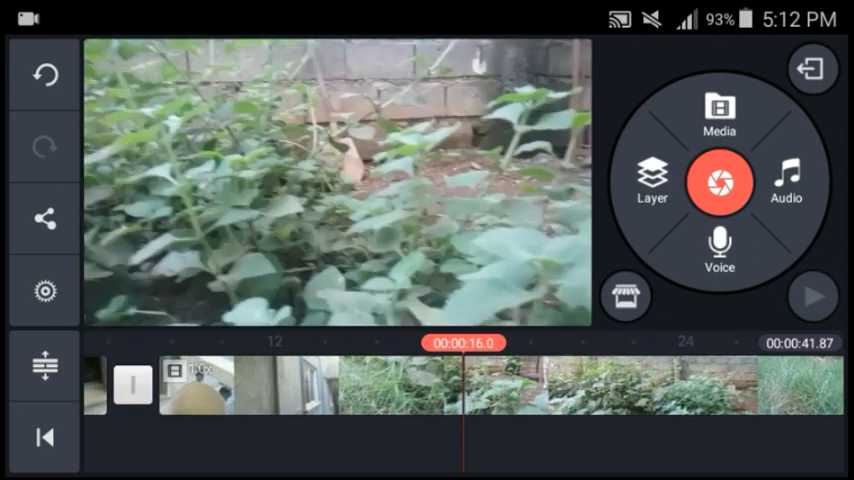
left_click(200, 388)
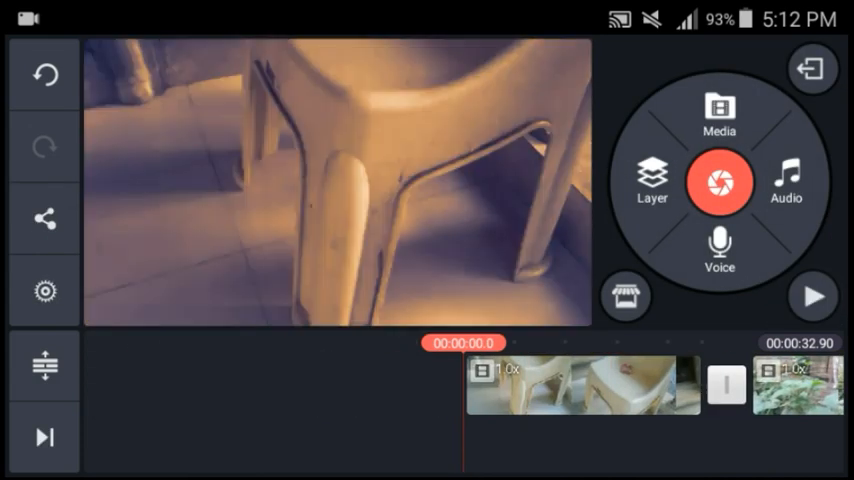
Step: Add black solid-colour bars at top and bottom spanning the full video length
left_click(651, 183)
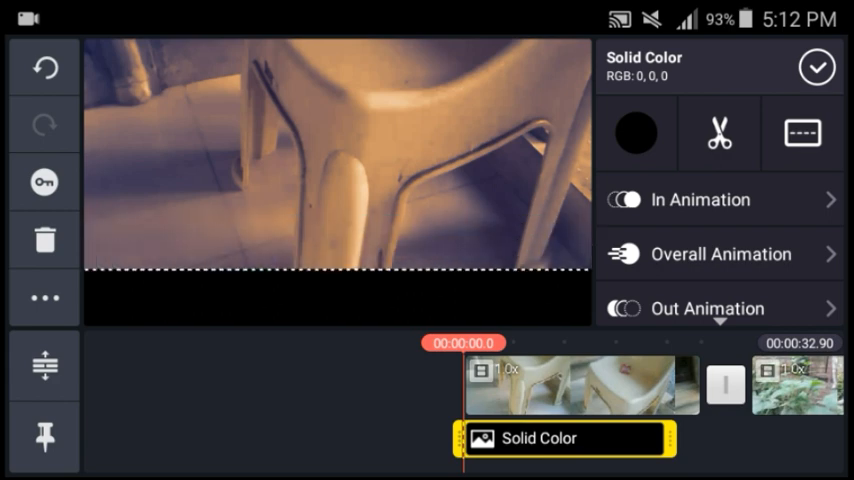
left_click(44, 297)
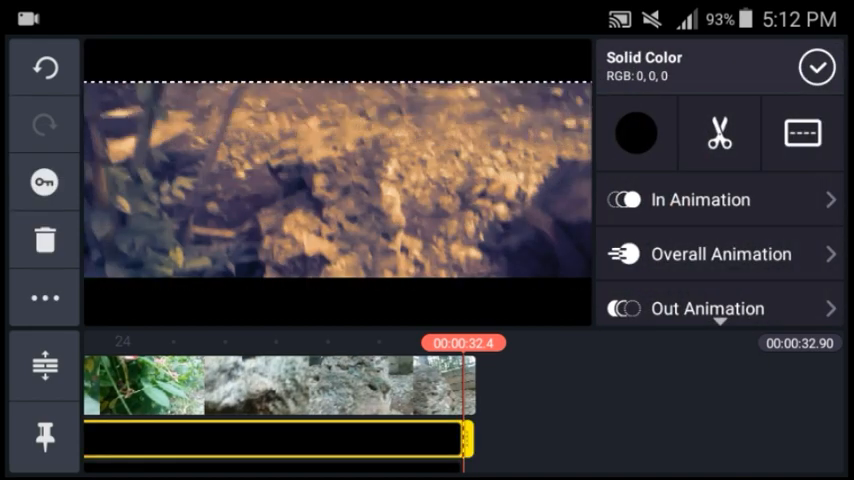
left_click(817, 67)
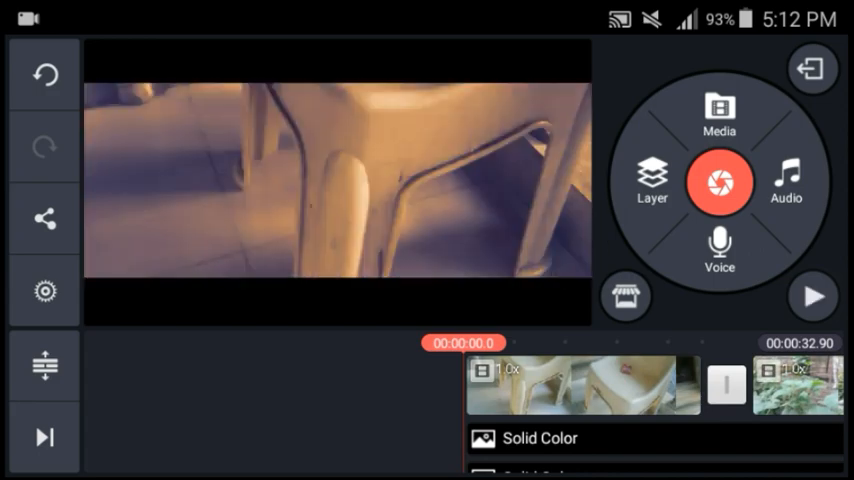
left_click(786, 180)
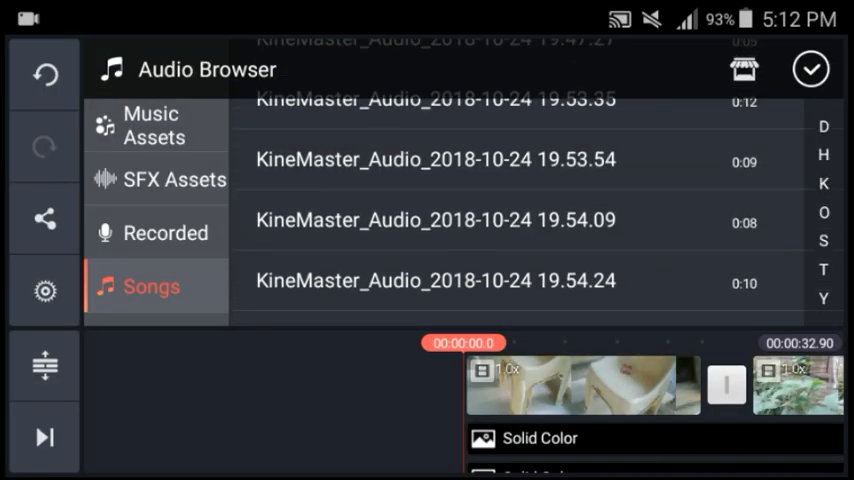
Step: Close the Audio Browser, open Voice and begin recording from the start
left_click(155, 179)
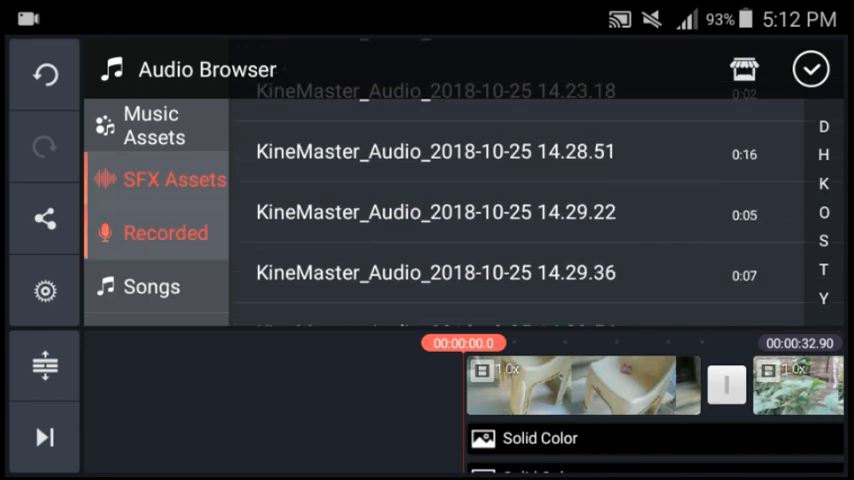
left_click(166, 232)
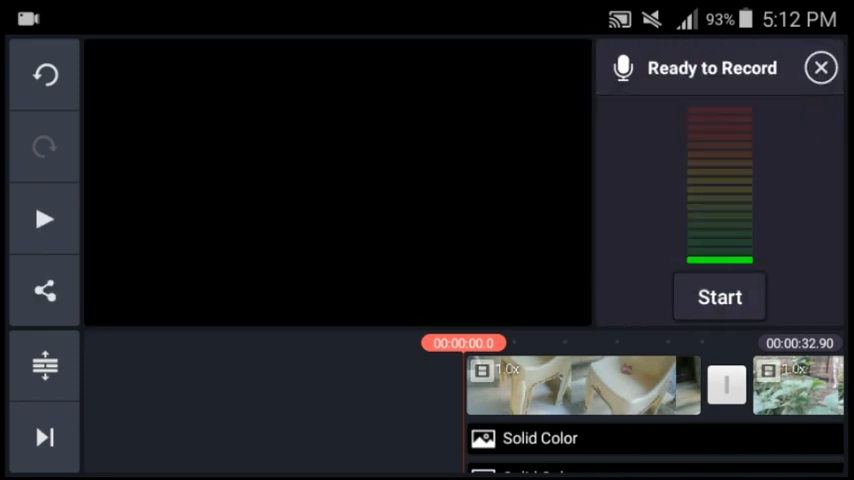
left_click(719, 297)
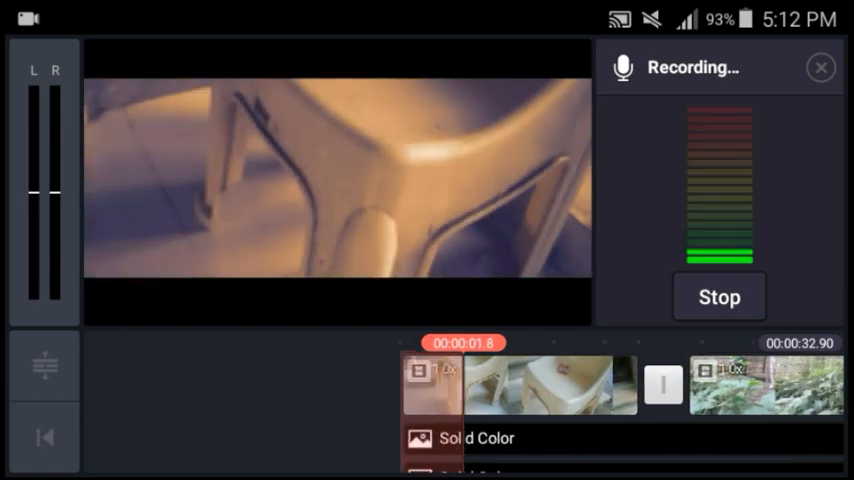
Step: Stop the voice-over recording and exit to the home screen with the 32-second project saved
left_click(718, 297)
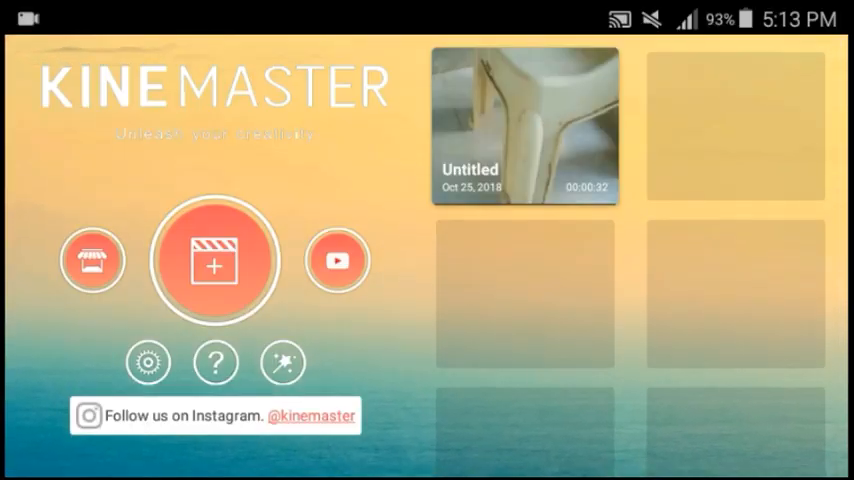
Step: Export the project and hand it off to the YouTube app
left_click(524, 124)
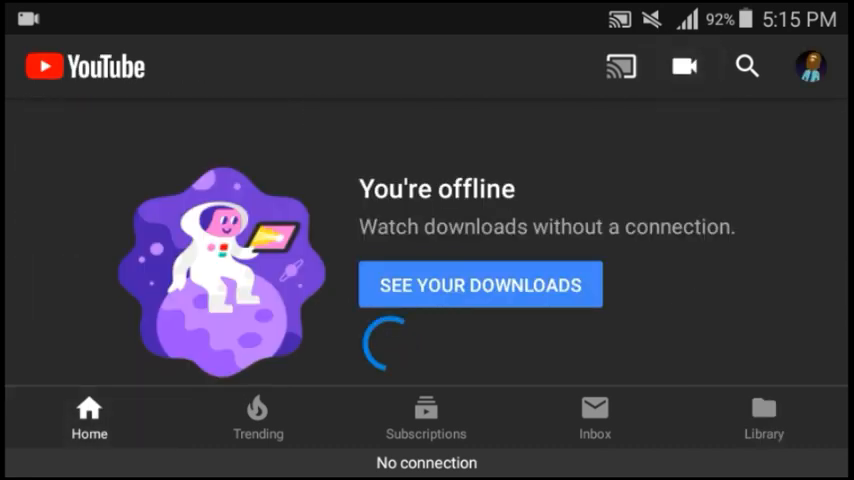
Step: Upload the exported video from YouTube's camera icon to reach the details form
left_click(684, 66)
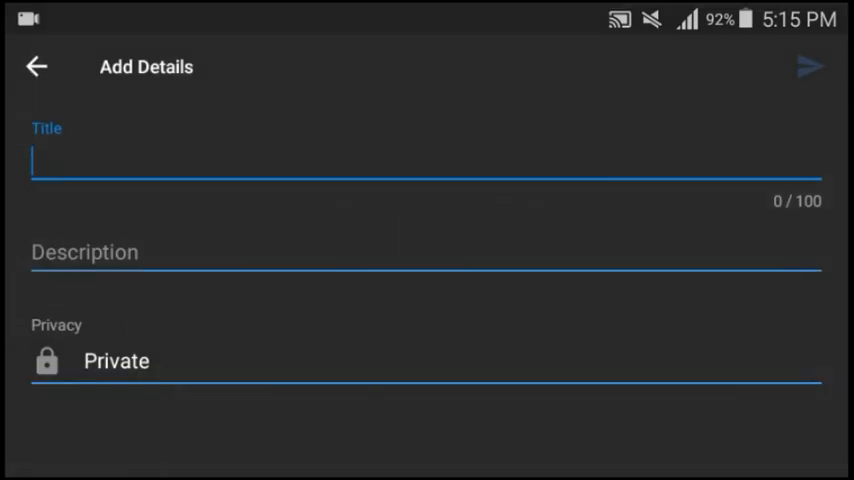
Step: Enter the title '1000000' and begin the description with 'subs'
left_click(427, 160)
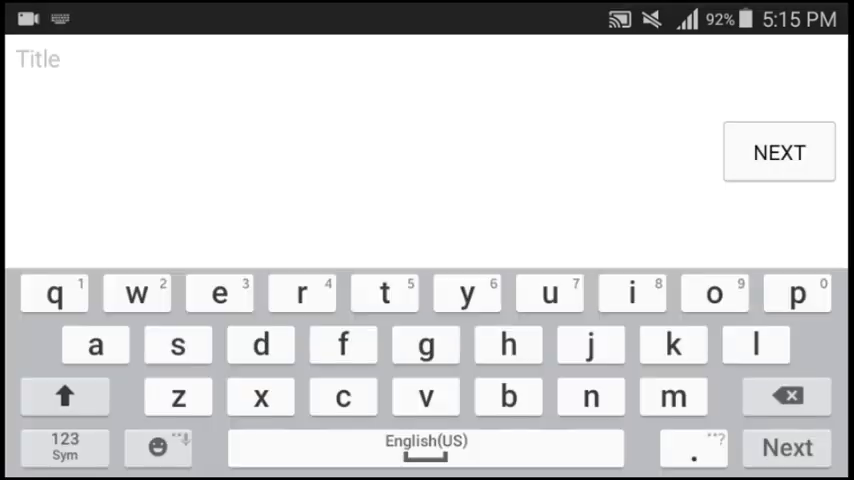
type("1000000")
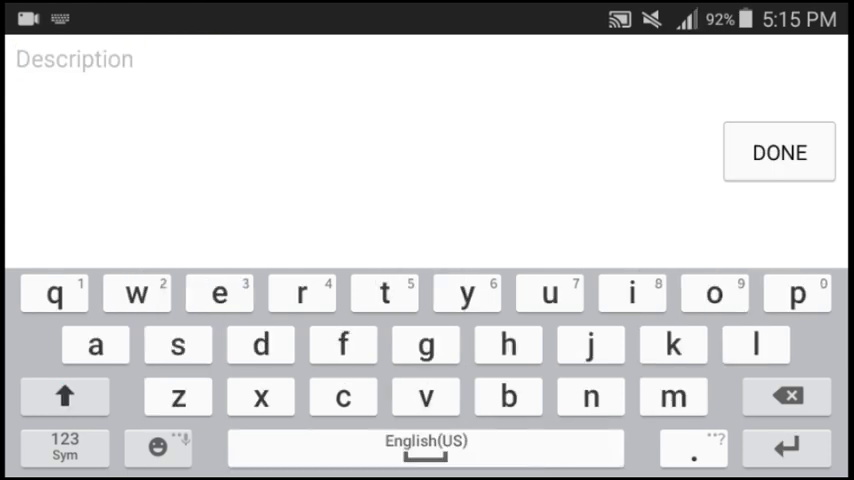
type("subs")
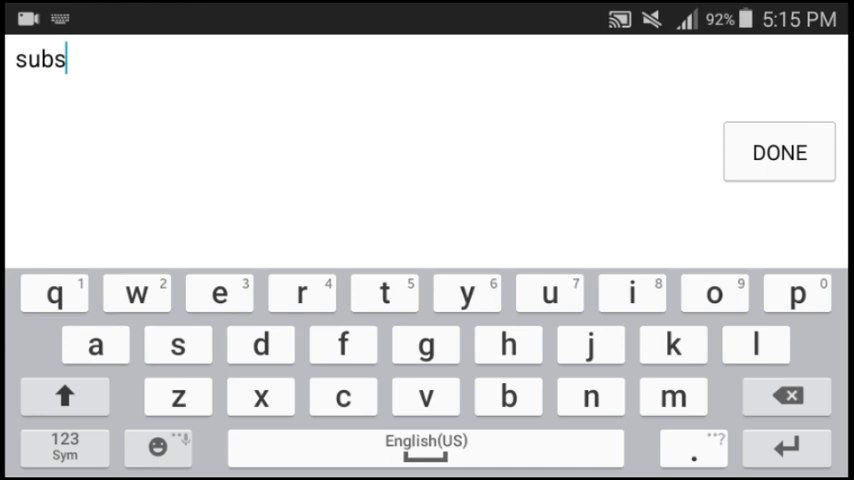